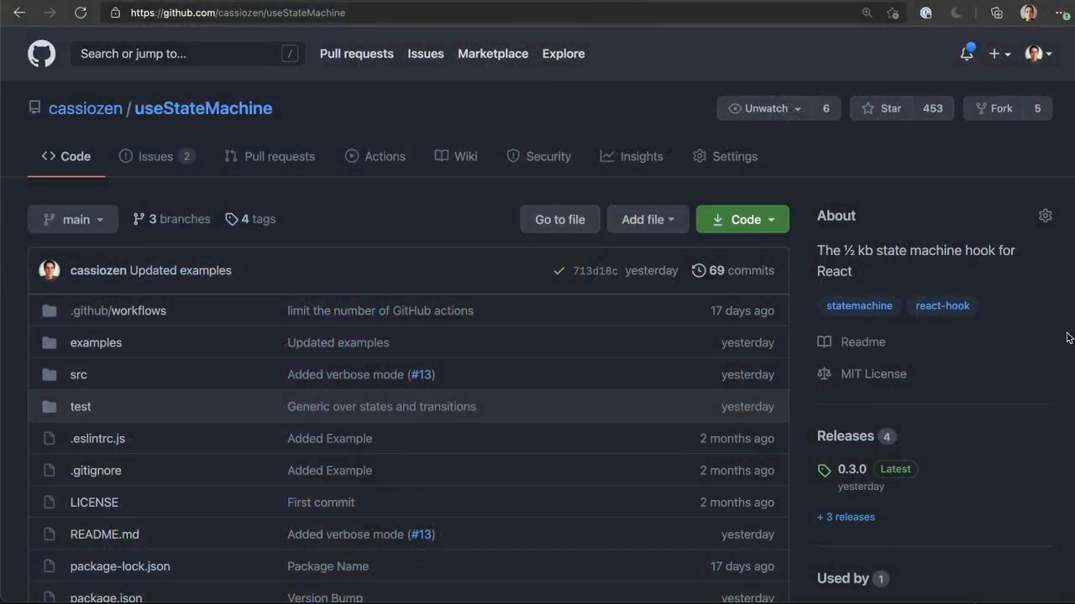
scroll("down", 3)
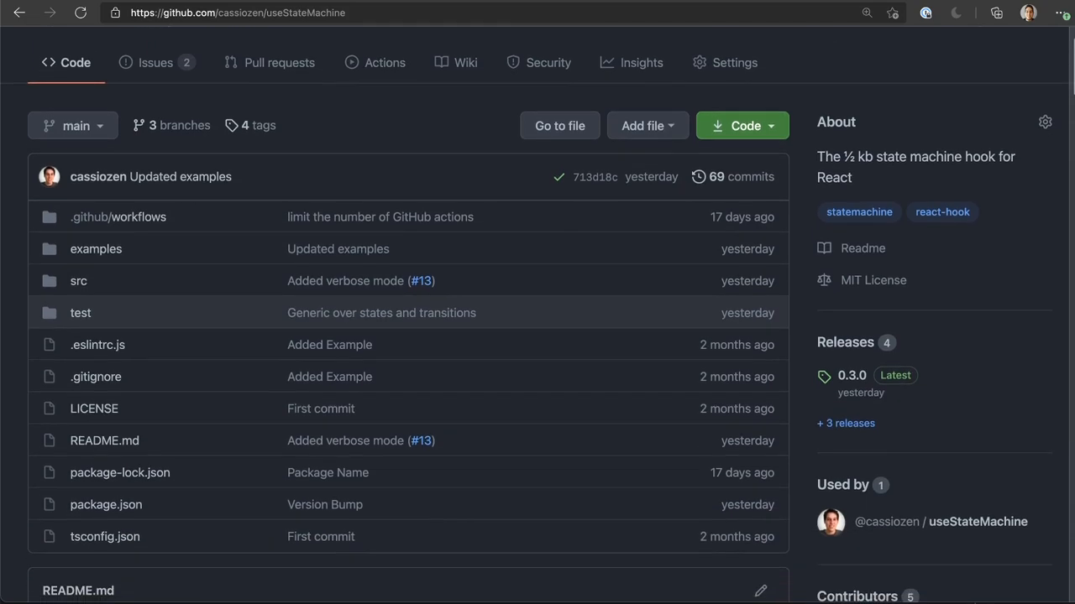
scroll("down", 3)
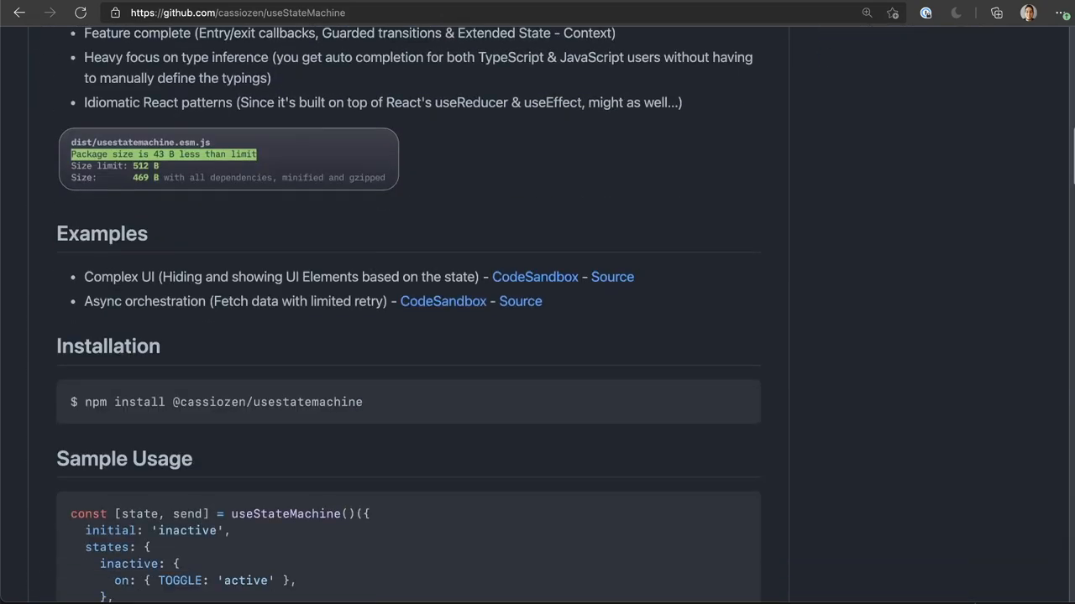
scroll("down", 3)
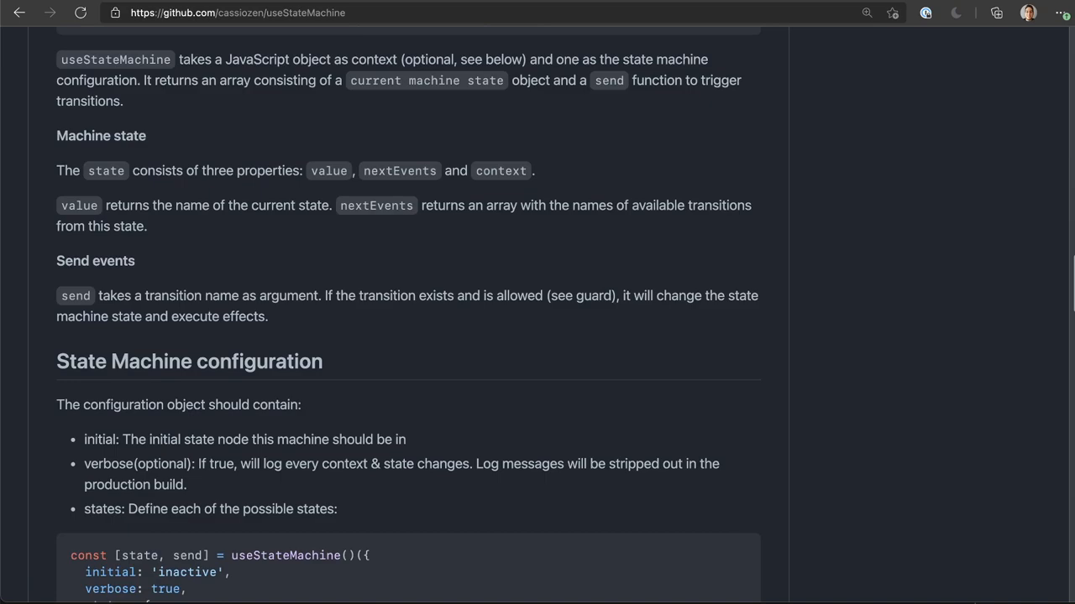